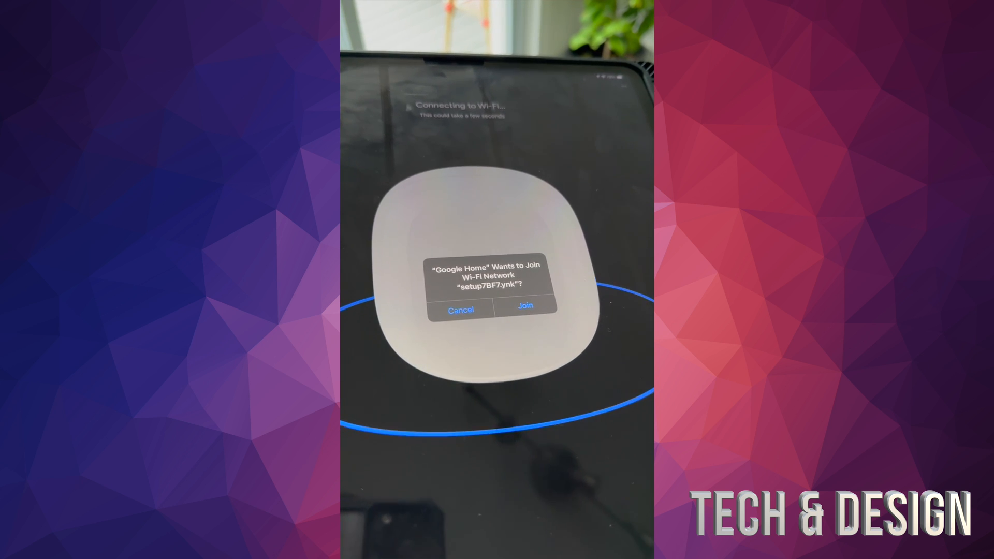
# Step: Allow Google Home to join the Nest Wifi Pro point's setup Wi-Fi network
pyautogui.click(525, 305)
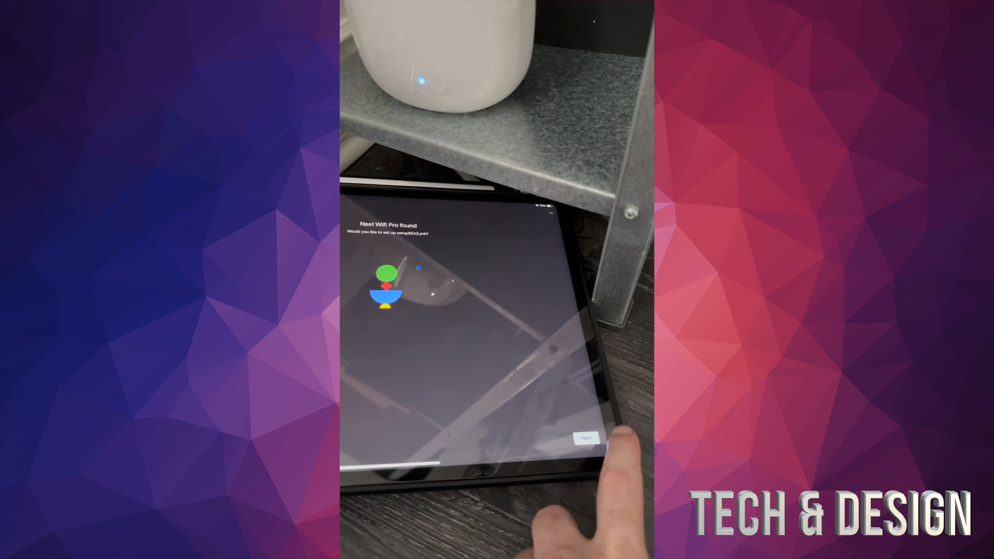
# Step: Confirm setup of the newly found Nest Wifi Pro point
pyautogui.click(587, 438)
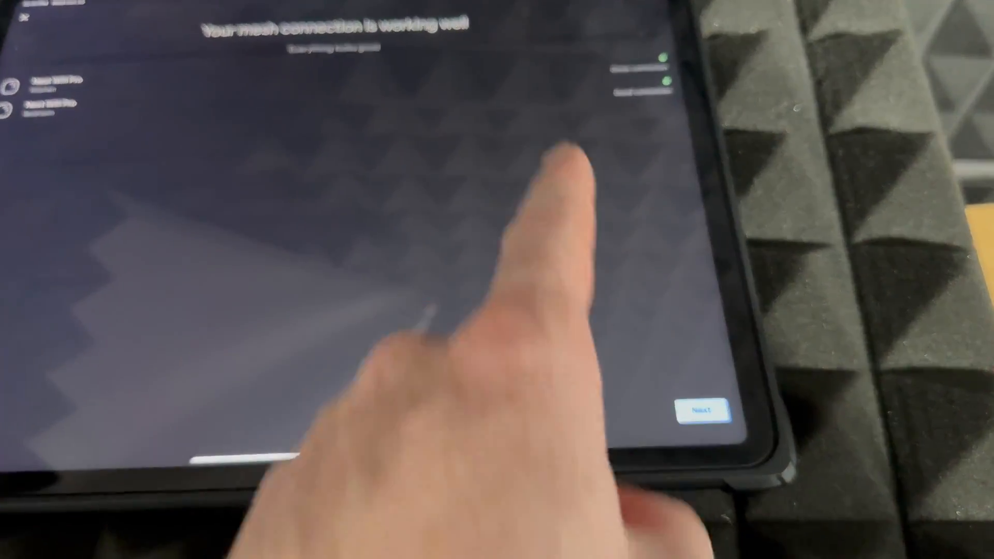
# Step: Continue past the 'Your mesh connection is working well' result
pyautogui.click(697, 410)
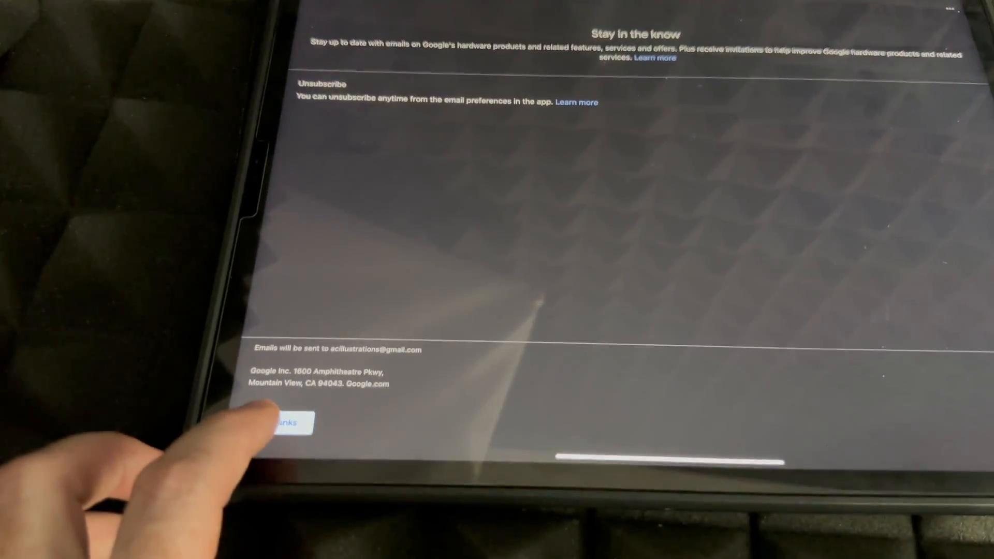
# Step: Decline the 'Stay in the know' product and offers emails
pyautogui.click(286, 424)
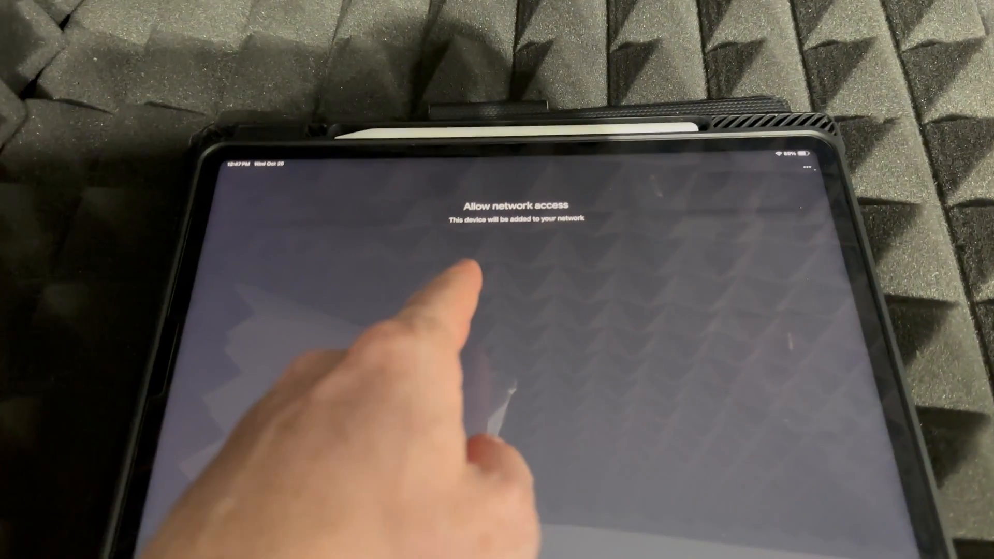